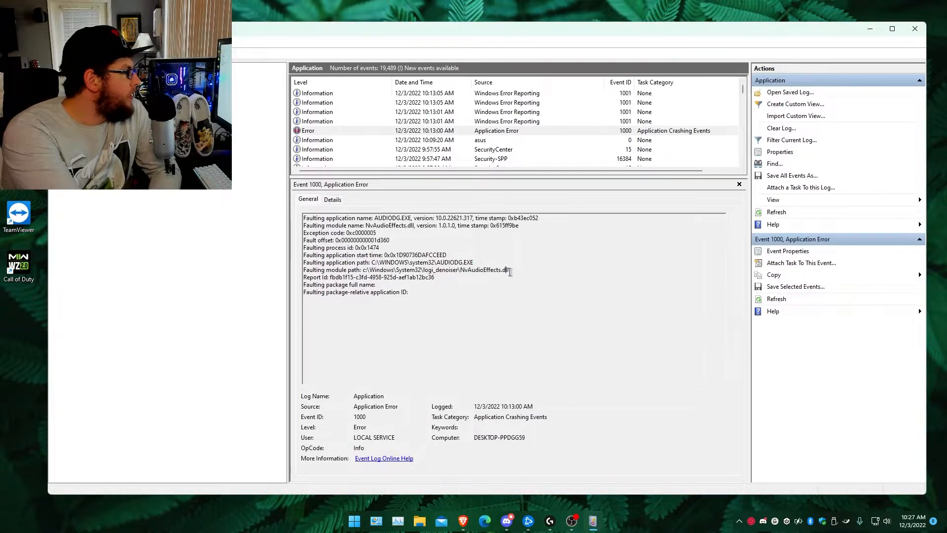
# - Select and copy the faulting module path for NvAudioEffects.dll from the event's General details
pyautogui.moveTo(367, 269); pyautogui.dragTo(509, 269)
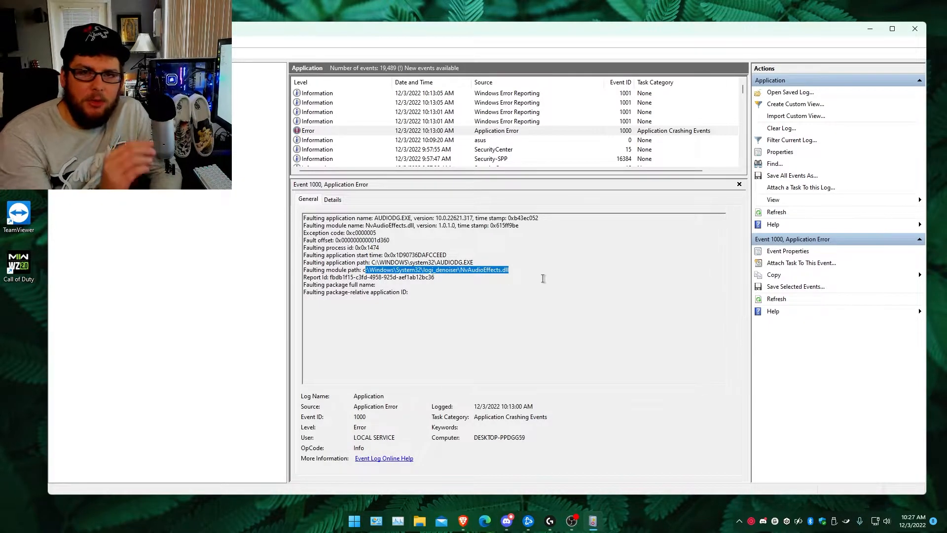
pyautogui.moveTo(564, 307)
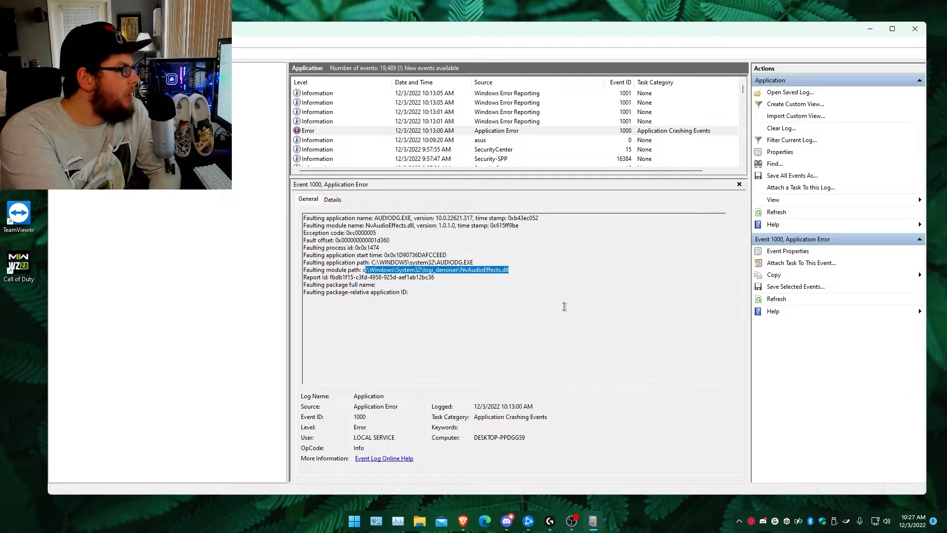
pyautogui.moveTo(534, 285)
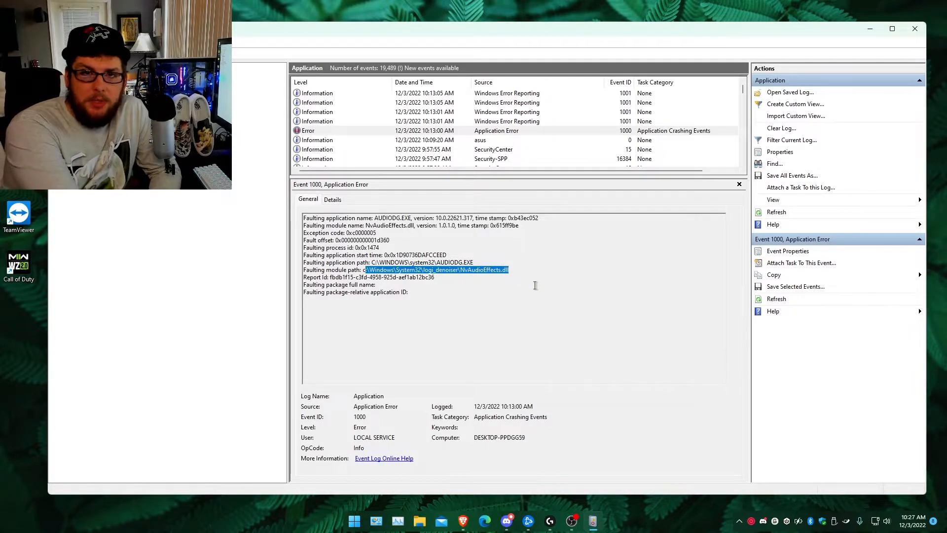
pyautogui.moveTo(554, 318)
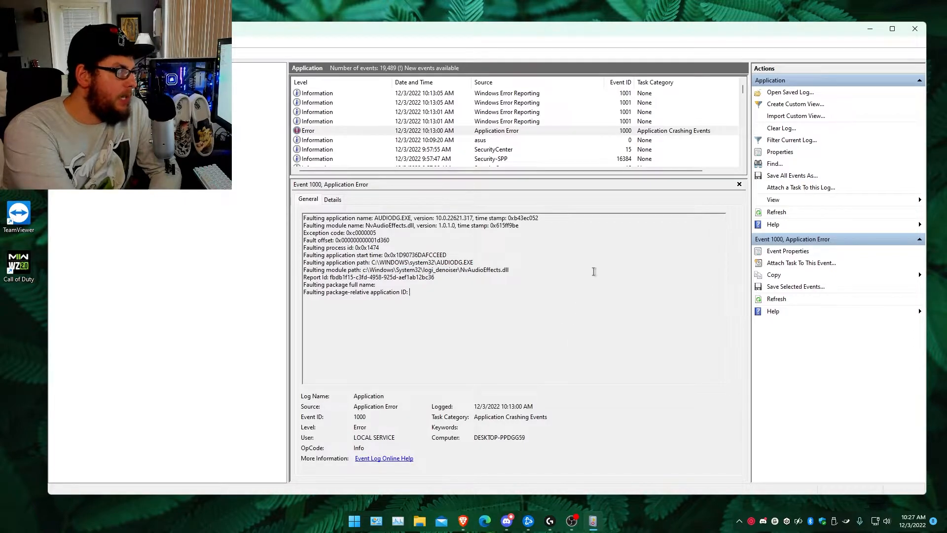
pyautogui.moveTo(520, 271)
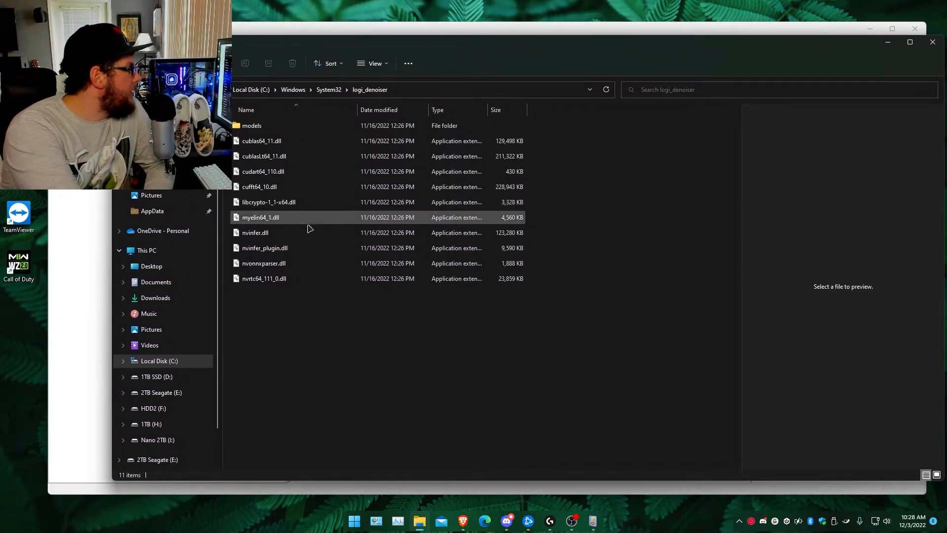
# - Inspect the nvinfer.dll and myelin64_1.dll files inside C:\Windows\System32\logi_denoiser
pyautogui.click(255, 233)
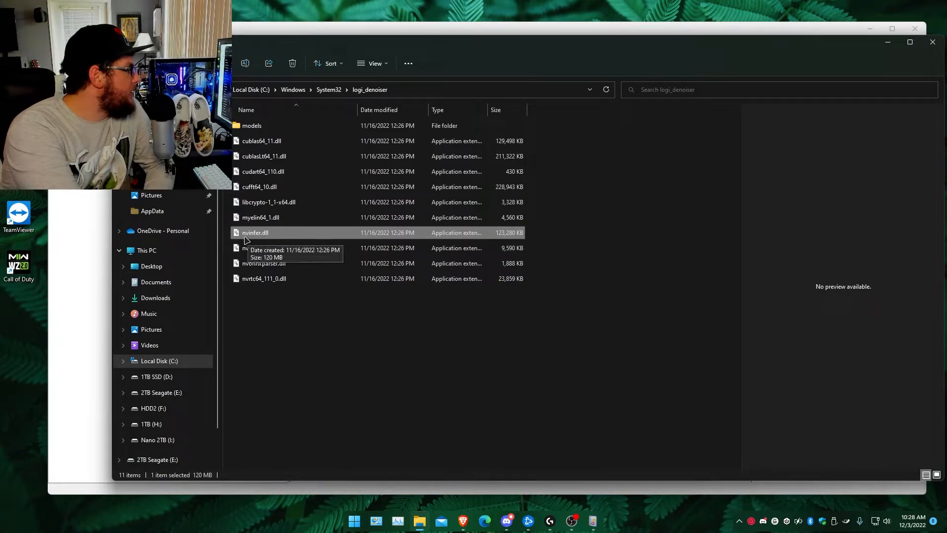
pyautogui.click(261, 217)
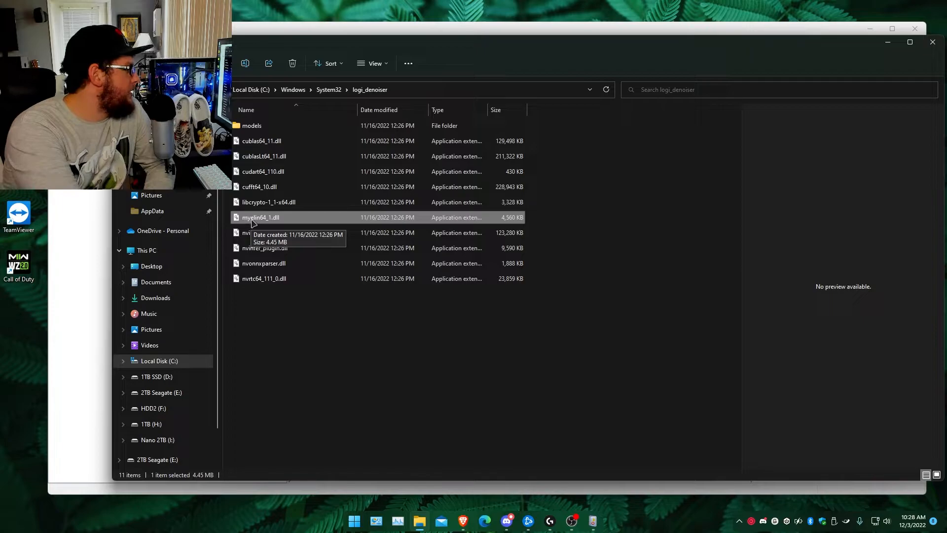
pyautogui.moveTo(293, 232)
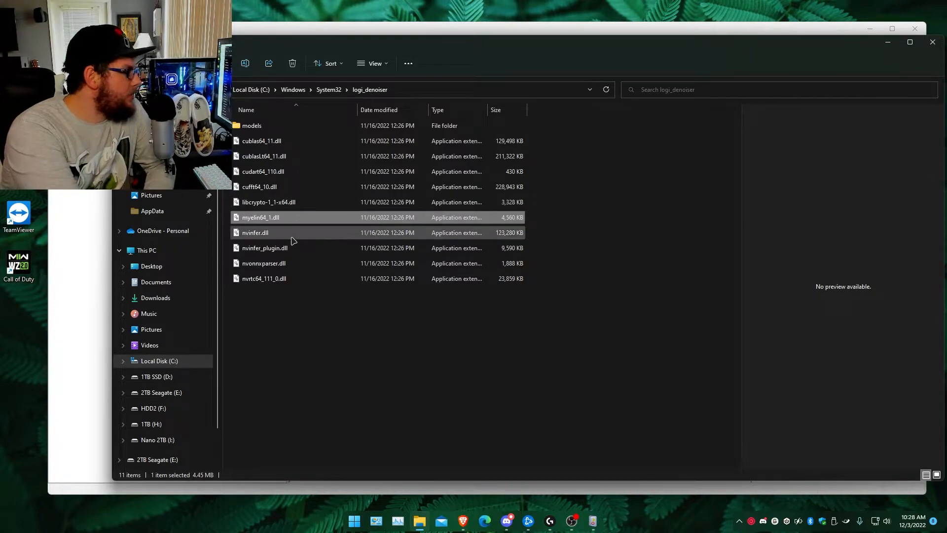
pyautogui.moveTo(255, 232)
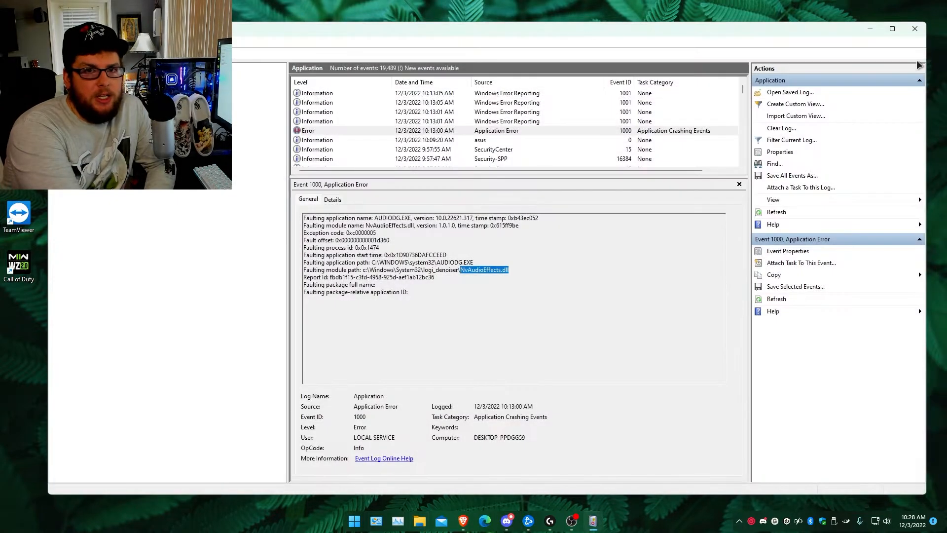
pyautogui.moveTo(791, 92)
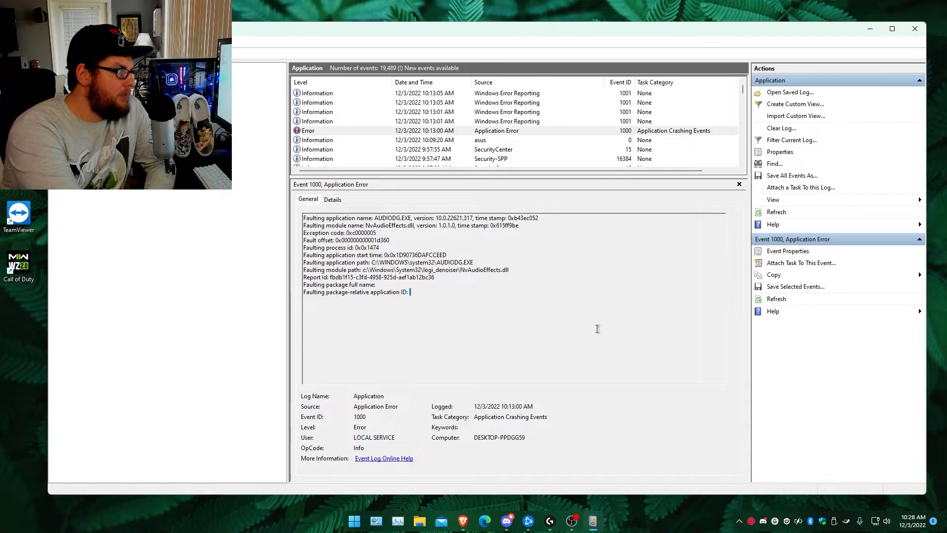
pyautogui.moveTo(628, 335)
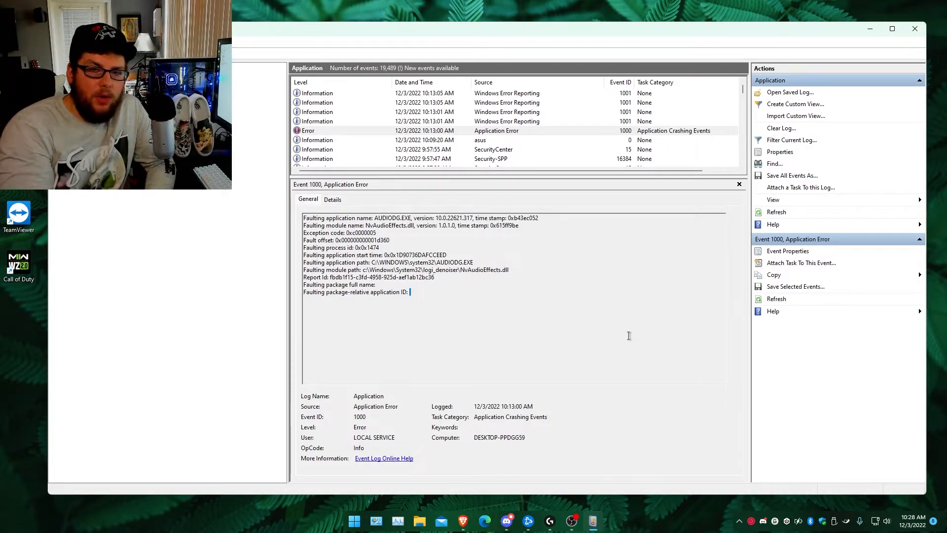